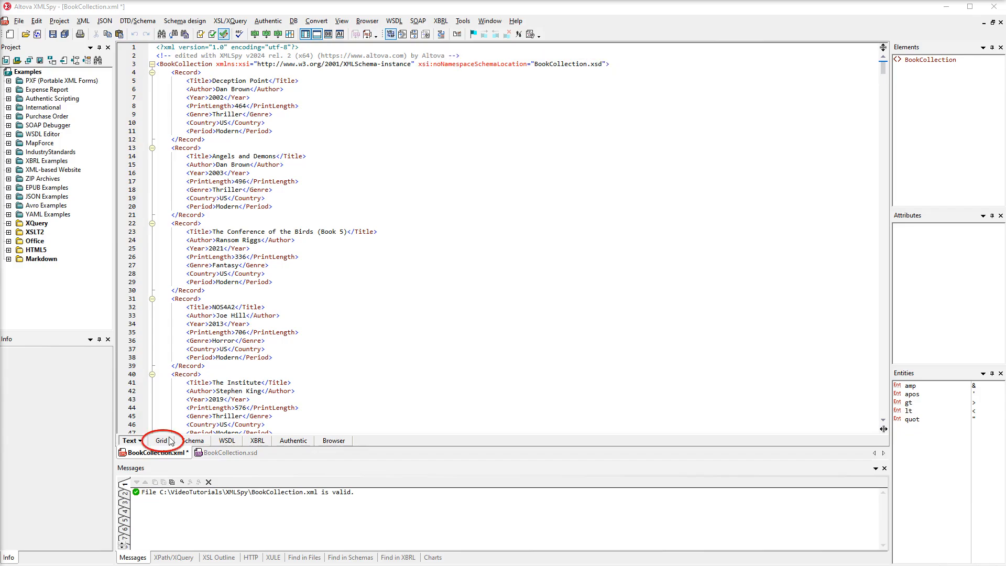
# Step: Switch BookCollection.xml to Grid view and select the BookCollection root element
pyautogui.click(161, 441)
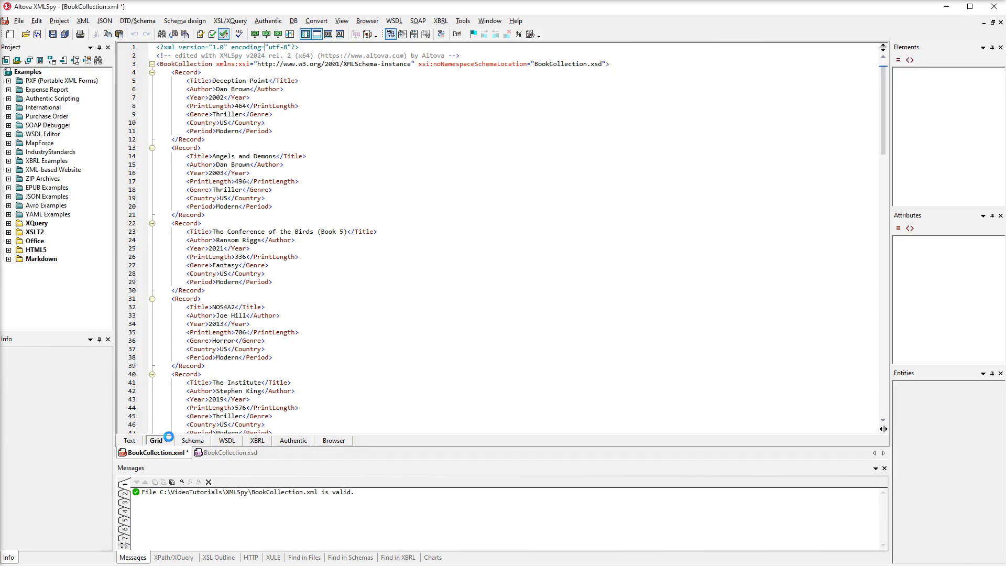
pyautogui.click(155, 440)
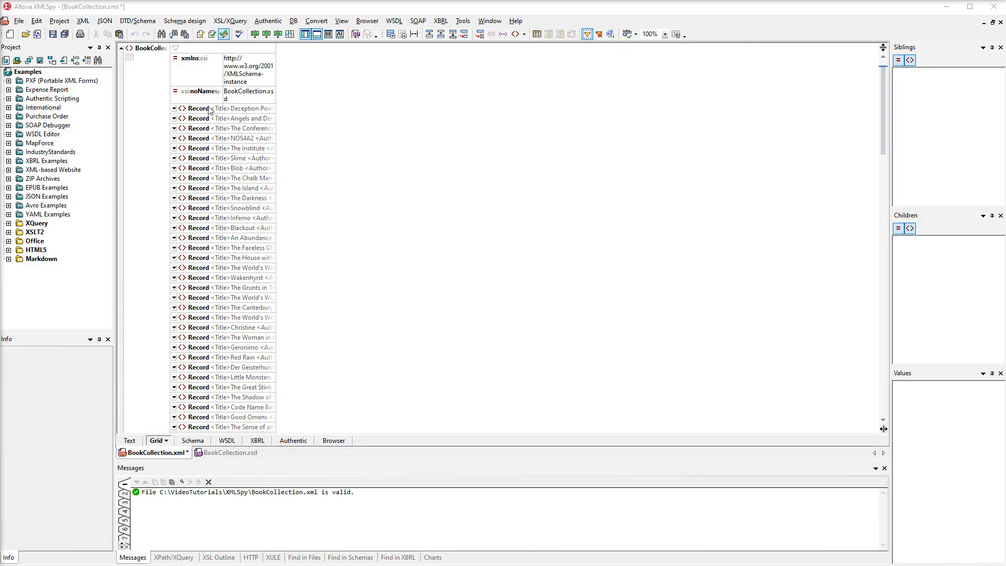
pyautogui.click(174, 108)
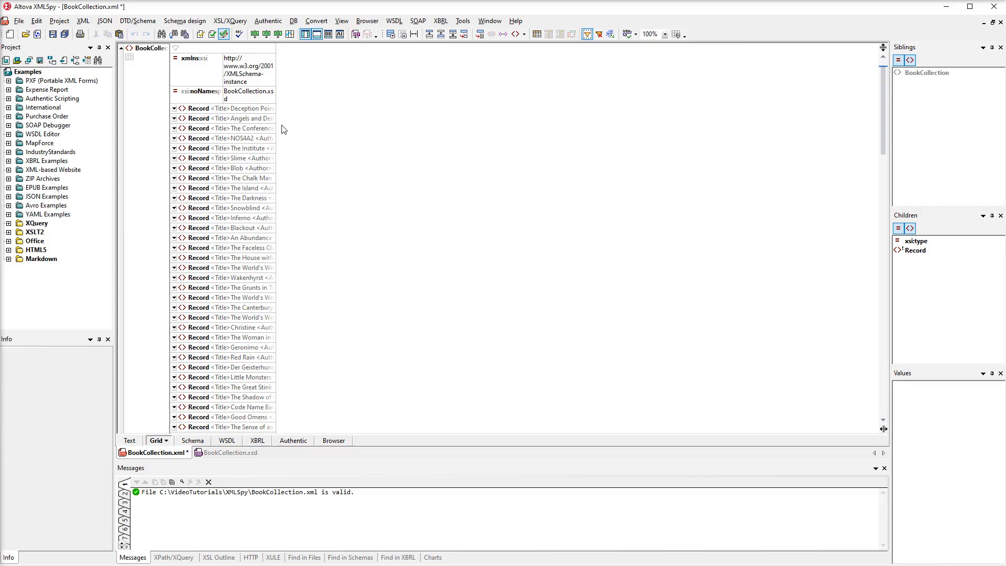
# Step: Apply Optimal Widths so record titles, authors, years and genres show in full
pyautogui.click(174, 137)
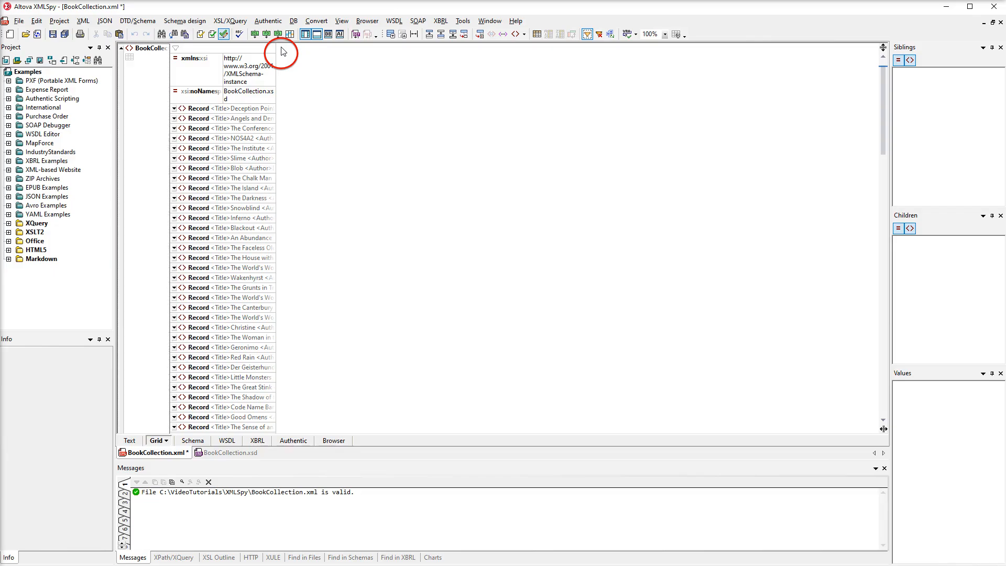
pyautogui.moveTo(276, 48)
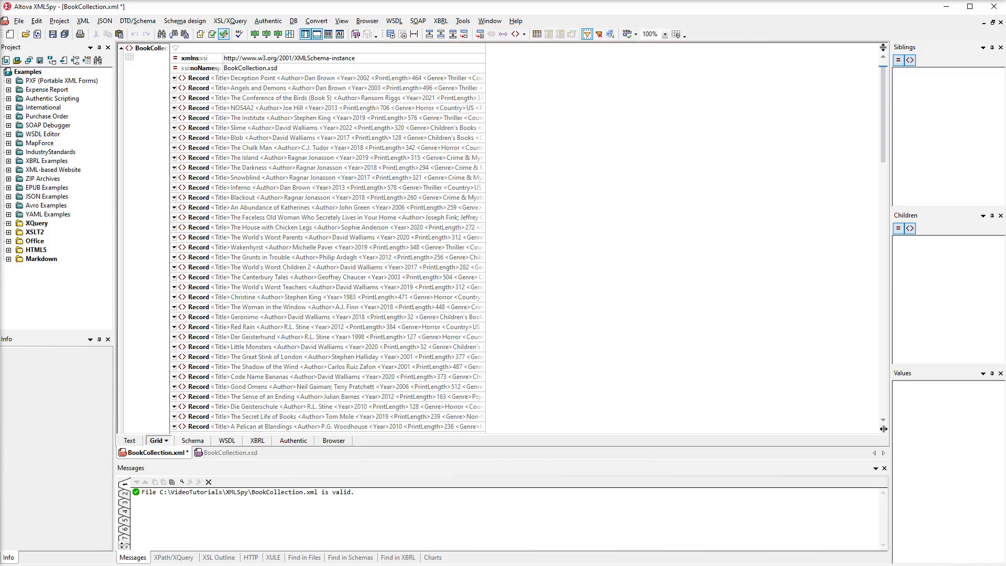
pyautogui.moveTo(490, 89)
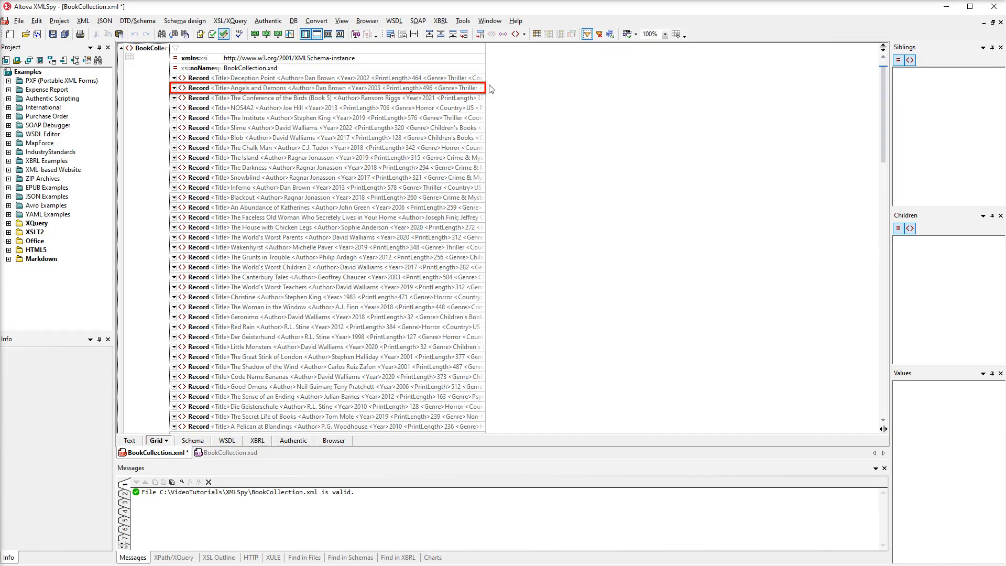
# Step: Move Angels and Demons below Snowblind and expand The Penguin History of the World
pyautogui.click(198, 88)
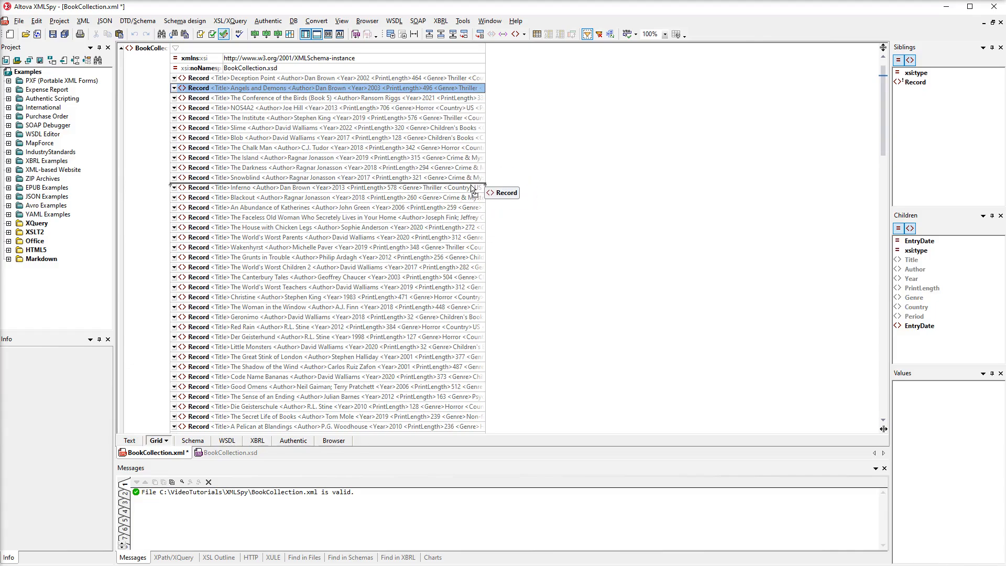
pyautogui.click(174, 87)
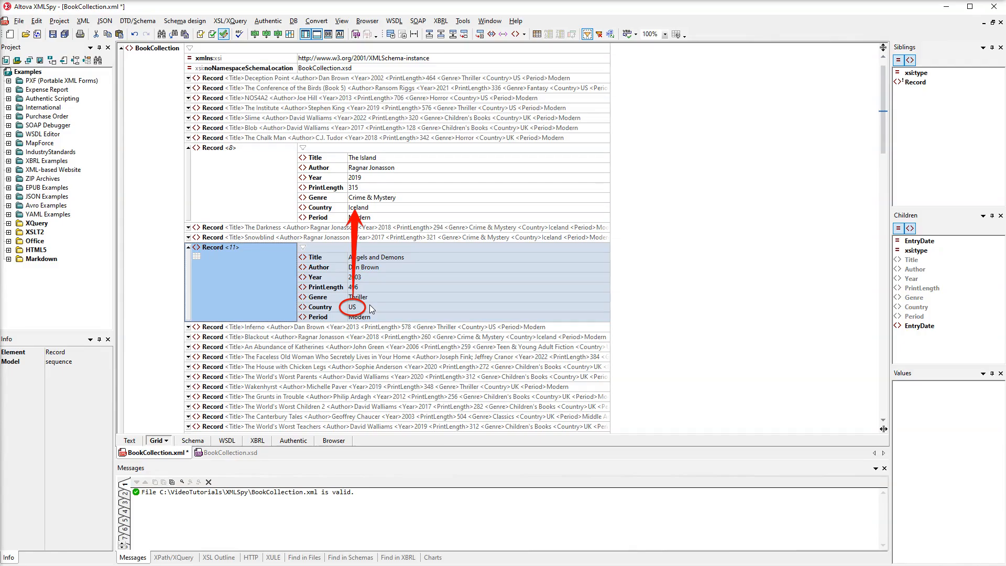
pyautogui.click(369, 307)
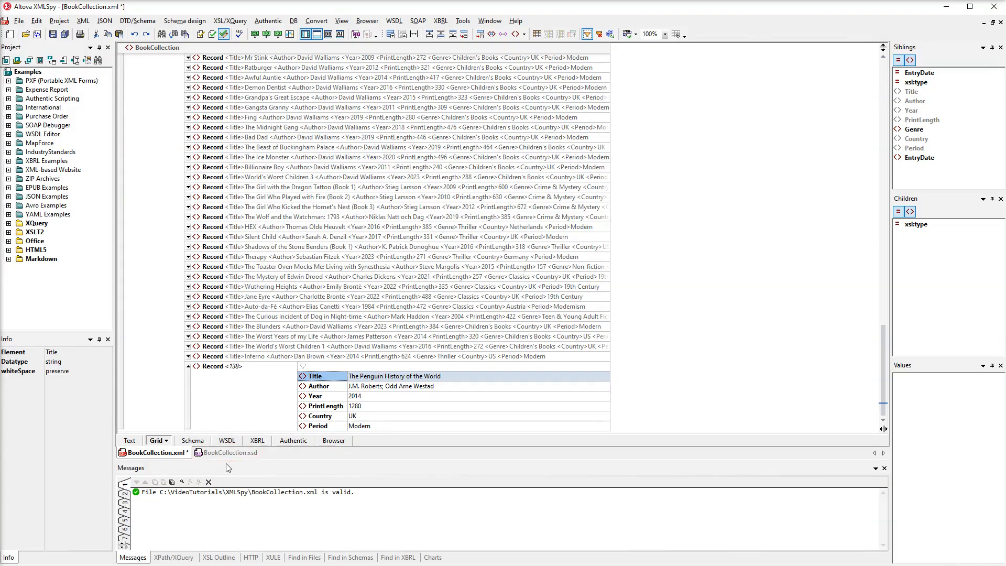
# Step: View BookCollection.xsd in Schema view with the Genre element's allowed values
pyautogui.click(230, 452)
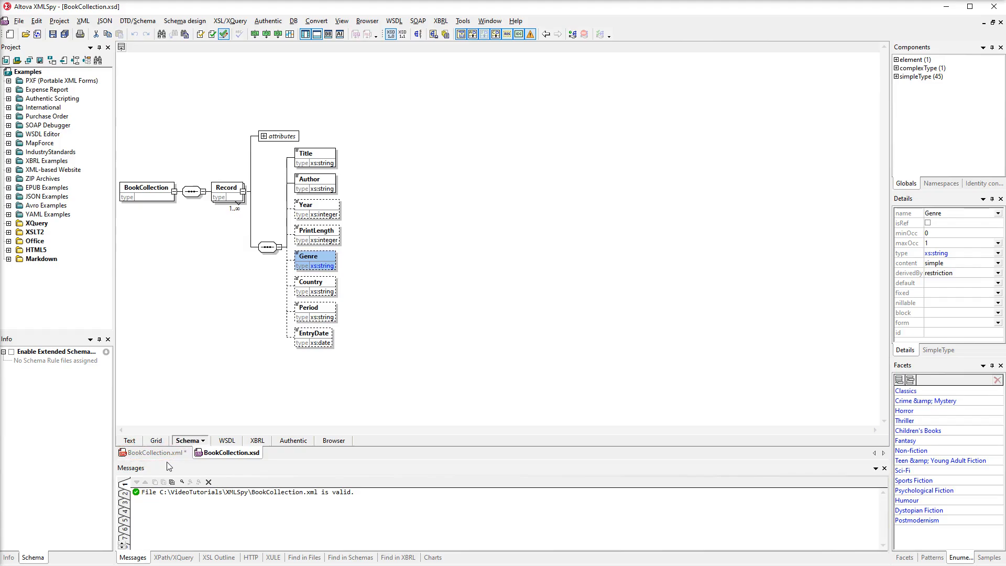
# Step: Return to BookCollection.xml and Smart Insert an empty Genre after PrintLength
pyautogui.click(152, 452)
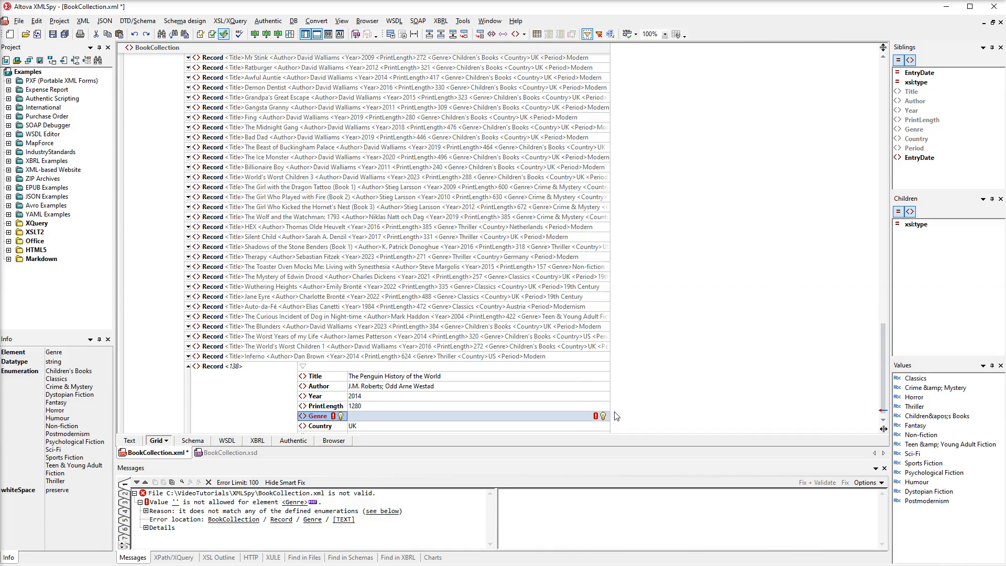
# Step: Apply a Smart Fix value, then set Genre to Thriller so the document validates
pyautogui.click(603, 416)
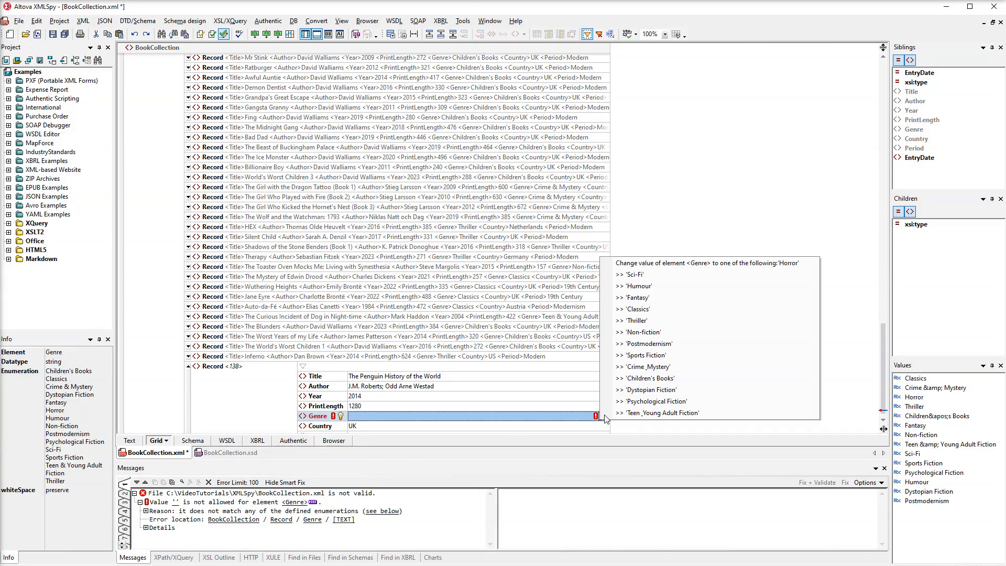
pyautogui.click(643, 332)
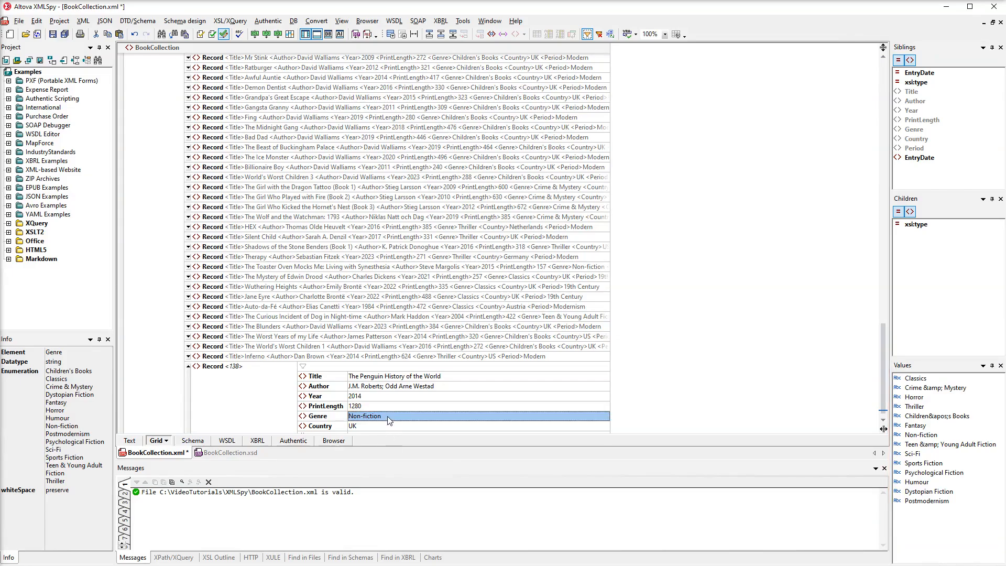
pyautogui.click(388, 416)
pyautogui.write('Thriller')
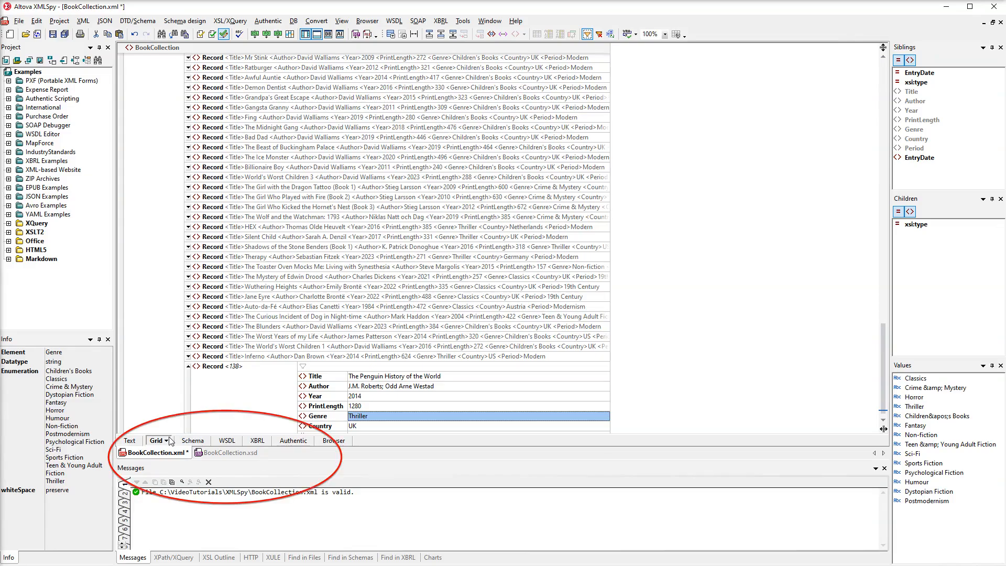
pyautogui.click(168, 441)
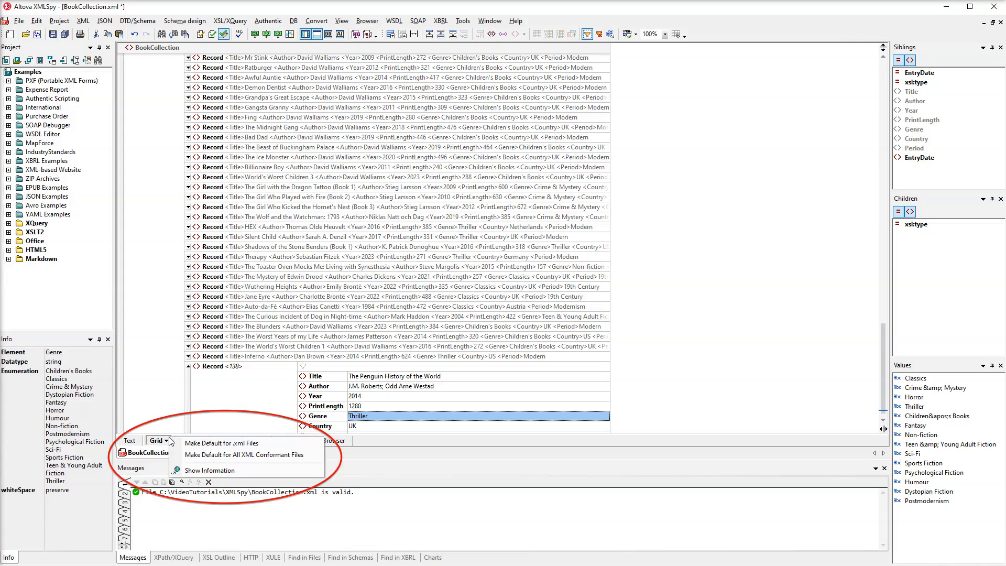